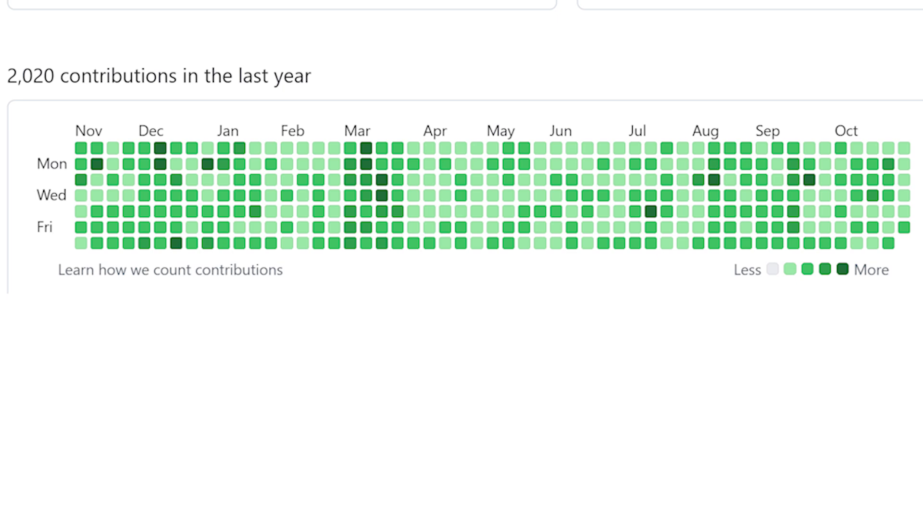
View the messages repository's commit history, a long list of identical 'some stuff' commits
{"action": "left_click", "coordinate": [461, 488]}
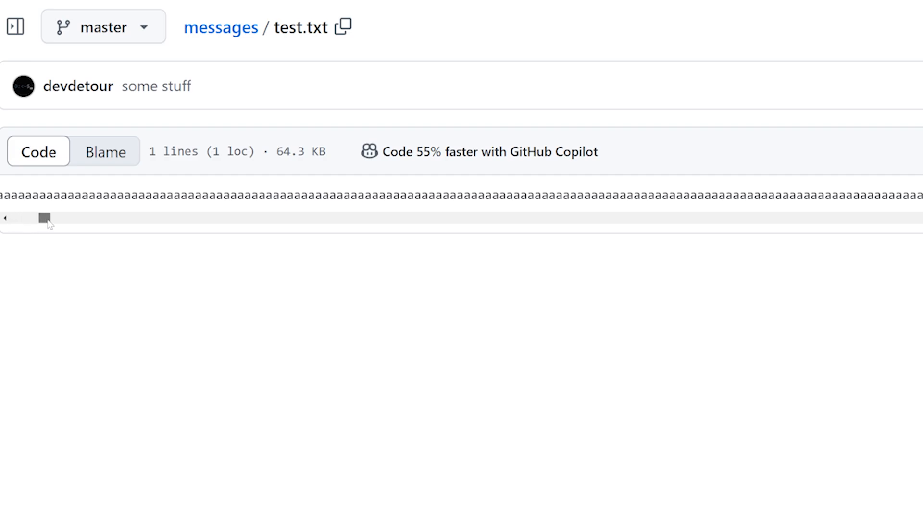
{"action": "left_click_drag", "start_coordinate": [40, 218], "coordinate": [387, 217]}
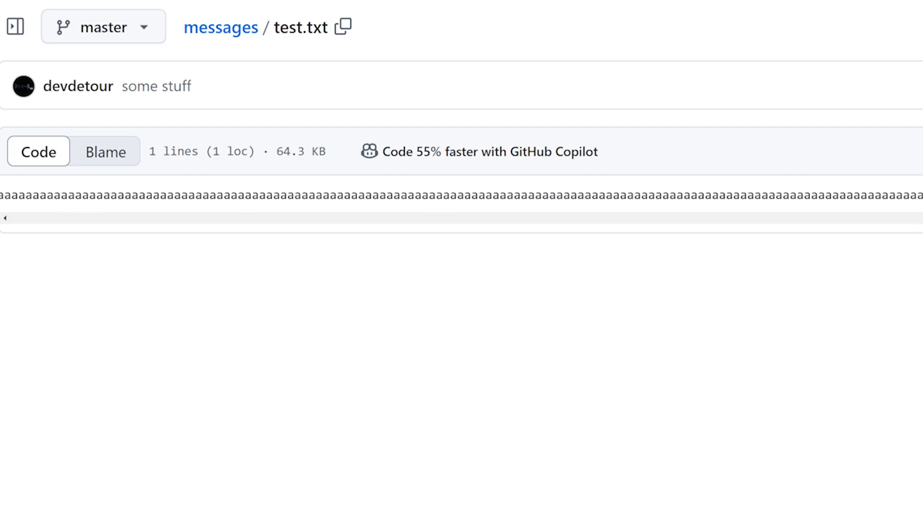
{"action": "left_click", "coordinate": [105, 151]}
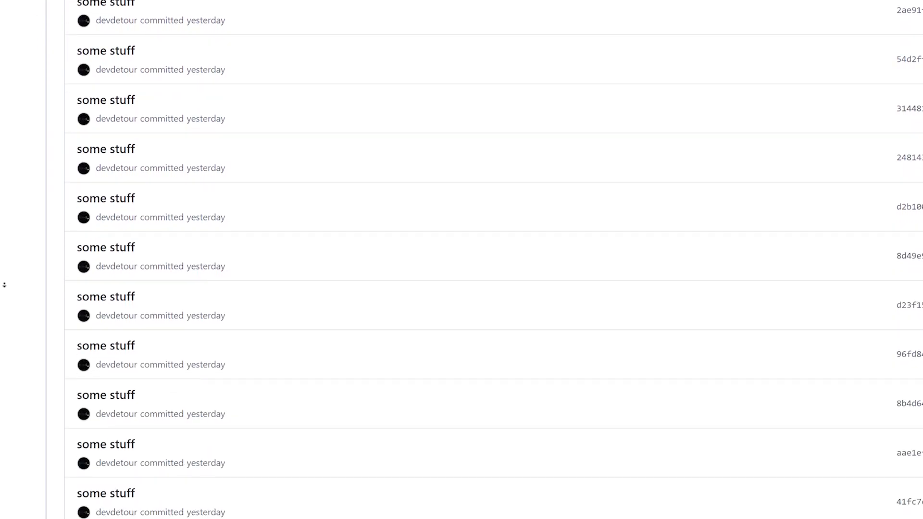
{"action": "scroll", "scroll_direction": "down", "scroll_amount": 3}
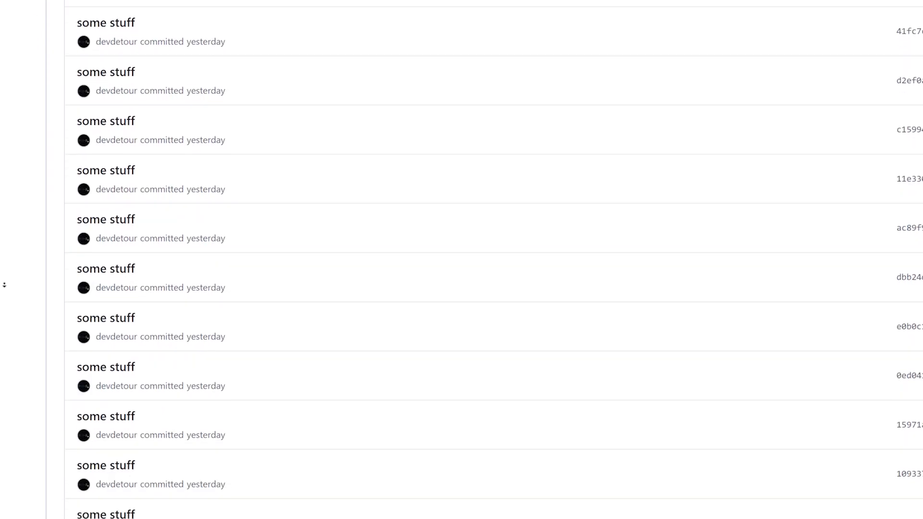
{"action": "scroll", "scroll_direction": "down", "scroll_amount": 3}
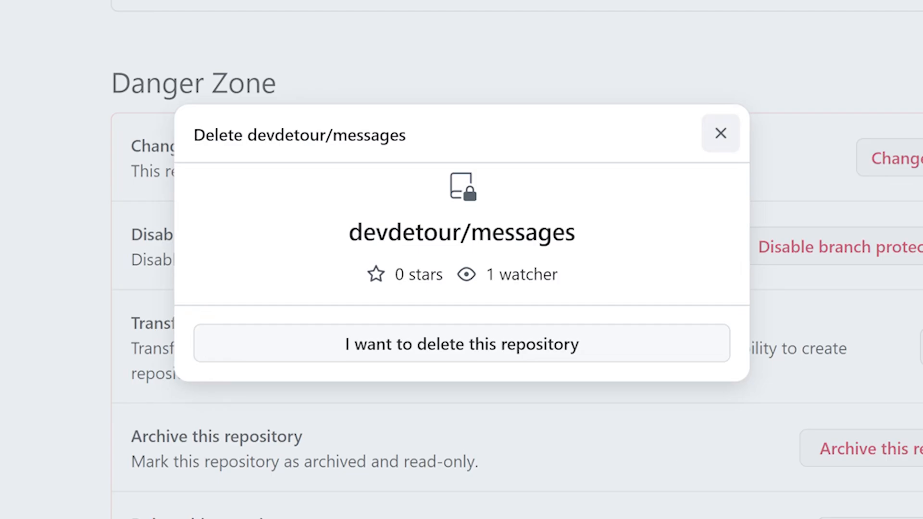
Confirm wanting to delete the repository and reach the type-its-name confirmation box
{"action": "left_click", "coordinate": [461, 345]}
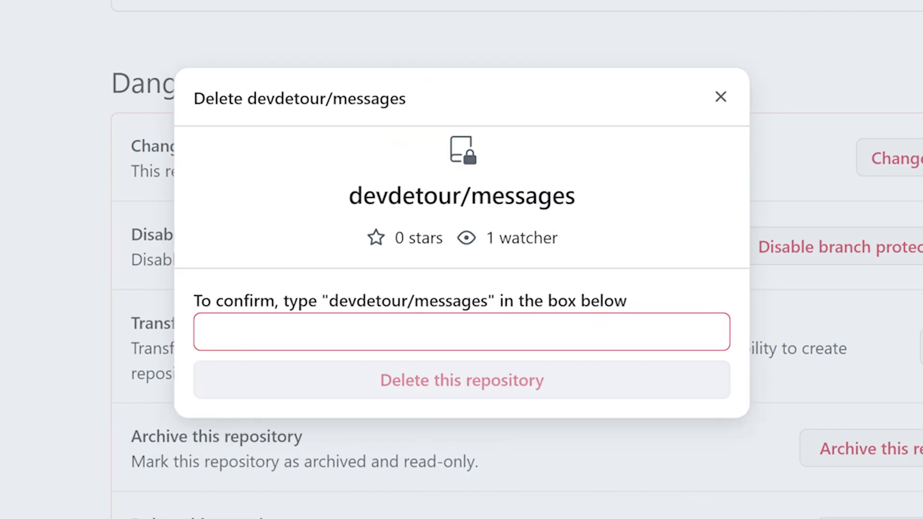
{"action": "double_click", "coordinate": [408, 301]}
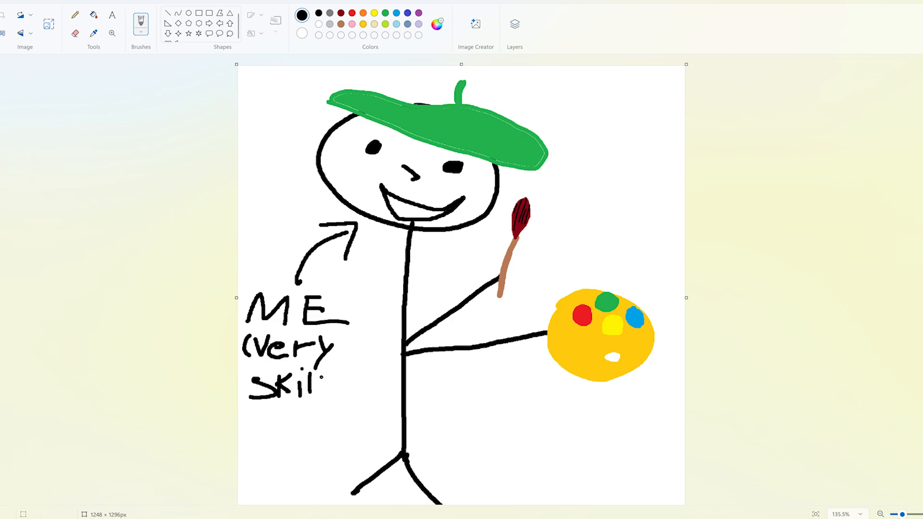
Extend the handwritten note beside the stick-figure artist with the brush
{"action": "left_click_drag", "start_coordinate": [324, 383], "coordinate": [368, 388]}
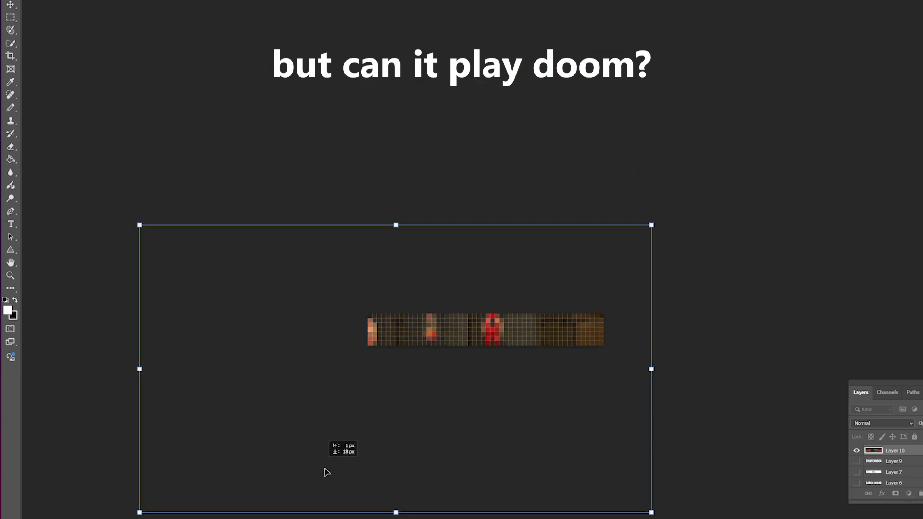
Shrink the pixel colour-strip layer to roughly 34 × 30 pixels with Free Transform
{"action": "left_click_drag", "start_coordinate": [651, 369], "coordinate": [604, 336]}
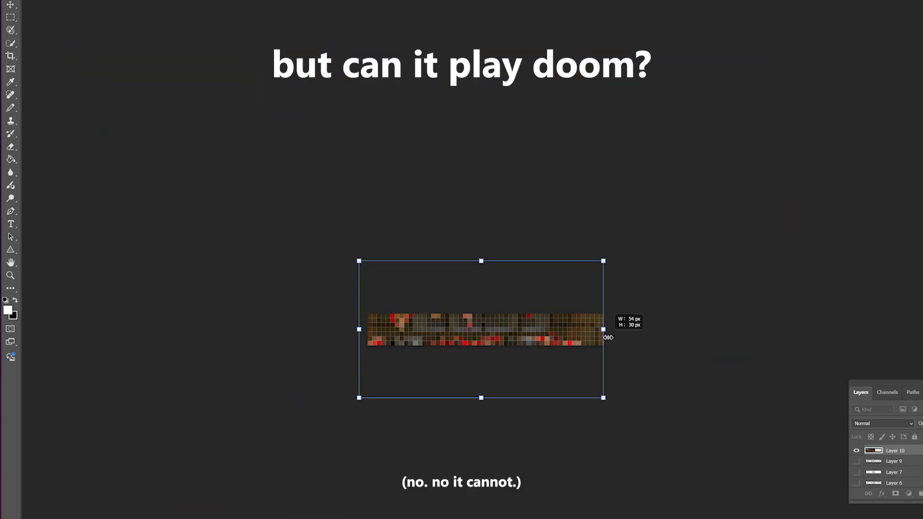